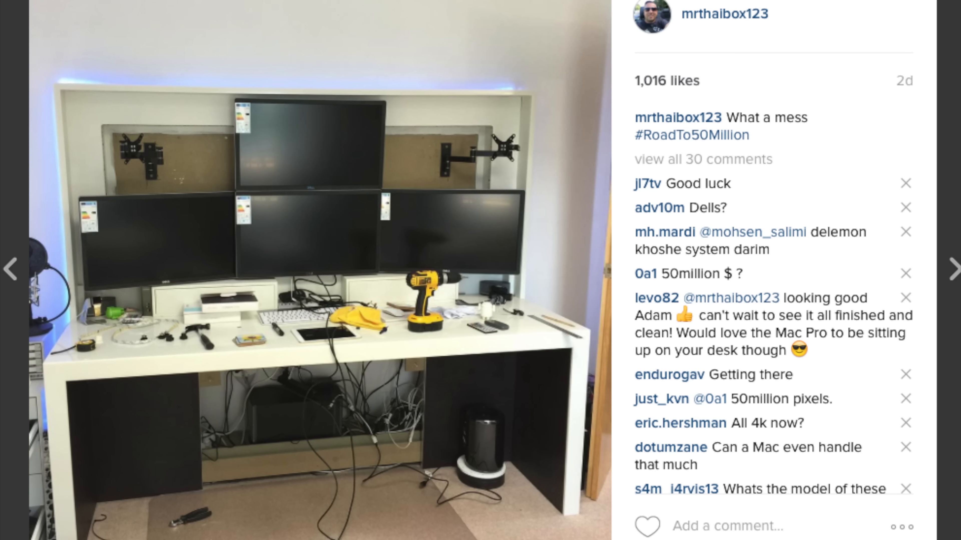
Page back past the three-monitor desk post to the photo of six stacked Dell monitor boxes.
{"action": "left_click", "coordinate": [945, 262]}
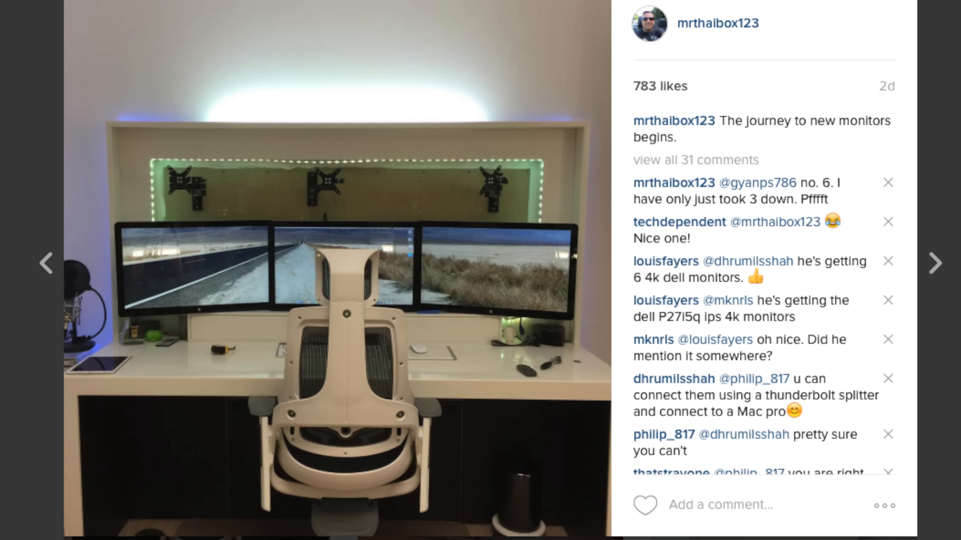
{"action": "left_click", "coordinate": [934, 275]}
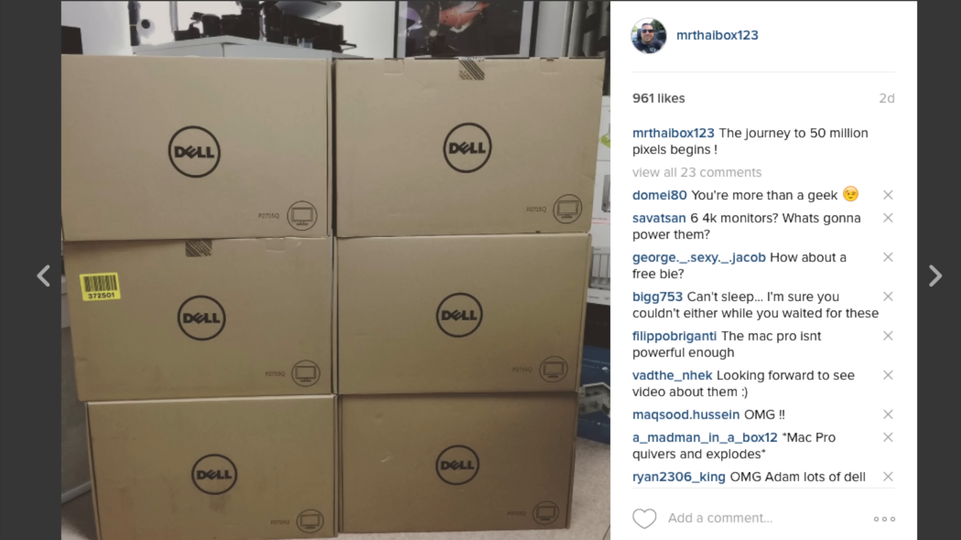